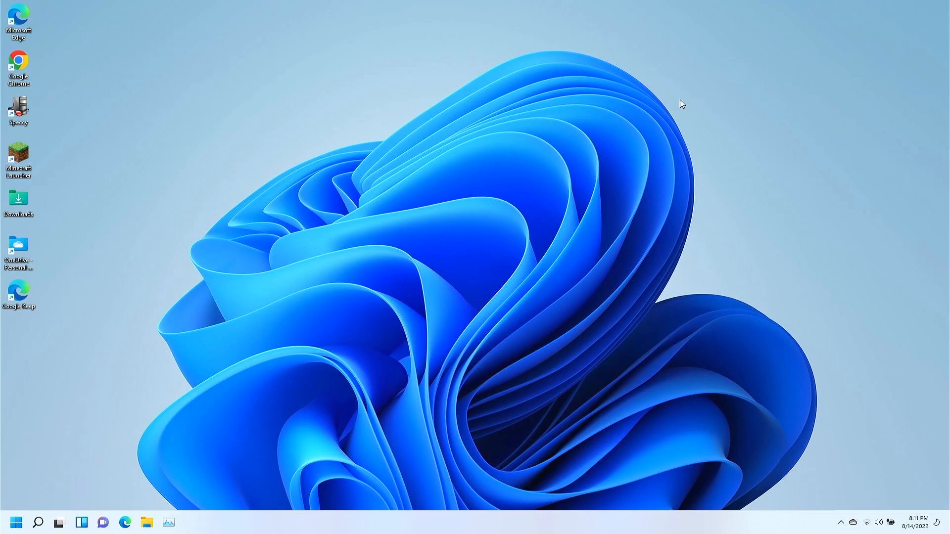
mouse_move(309, 202)
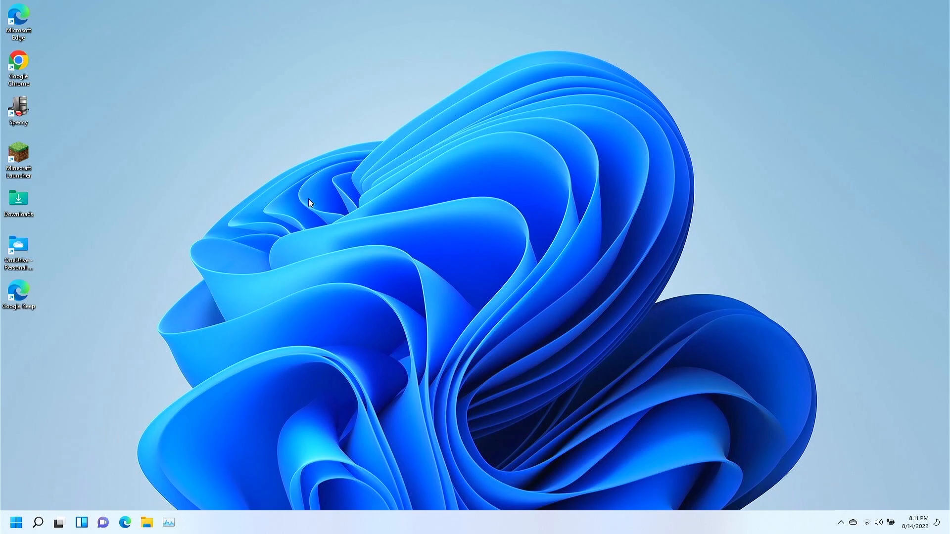
Right-click an empty spot on the desktop to show its context menu
right_click(311, 196)
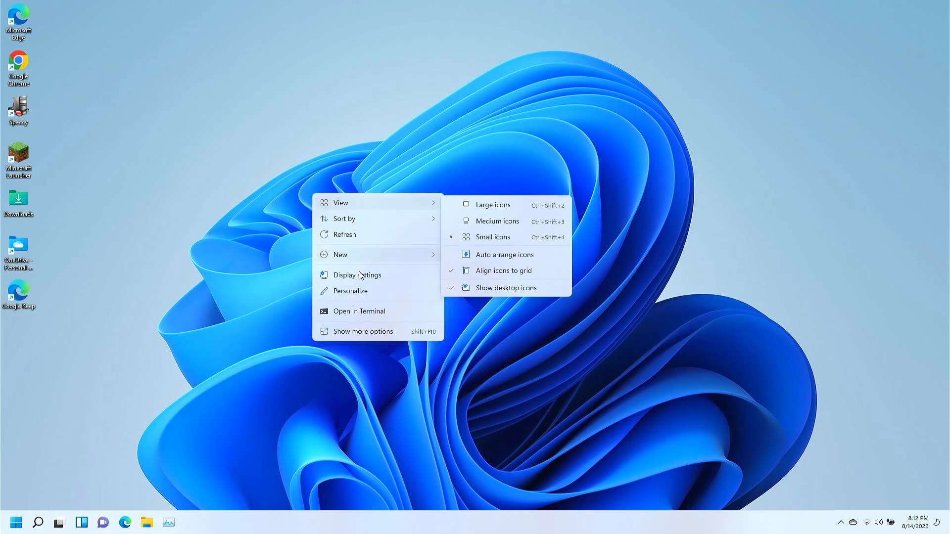
mouse_move(350, 291)
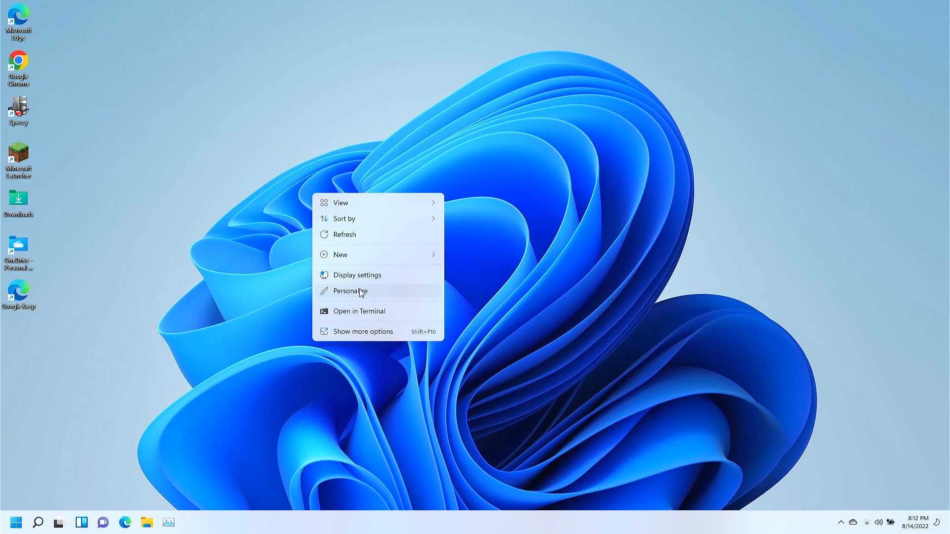
Choose Personalize from the desktop menu, then go to the Themes page
left_click(350, 291)
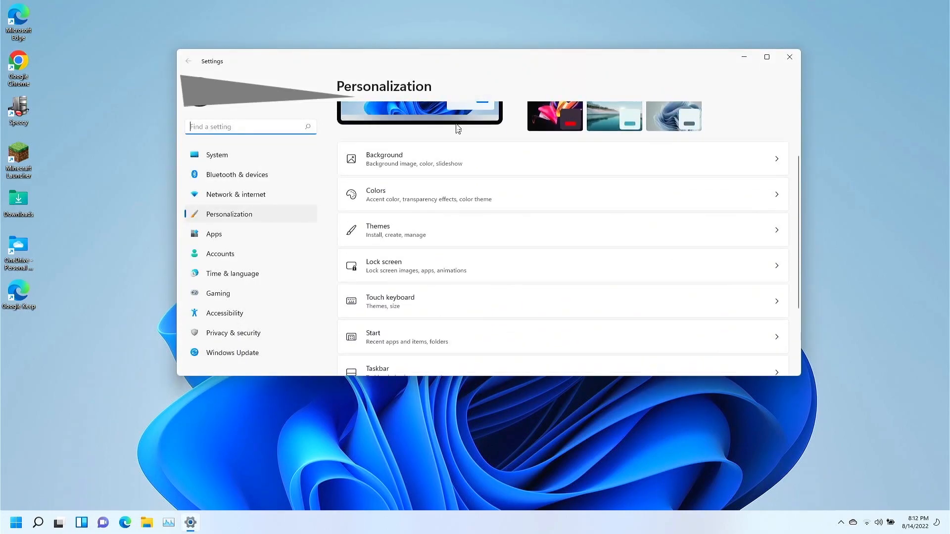
left_click(377, 230)
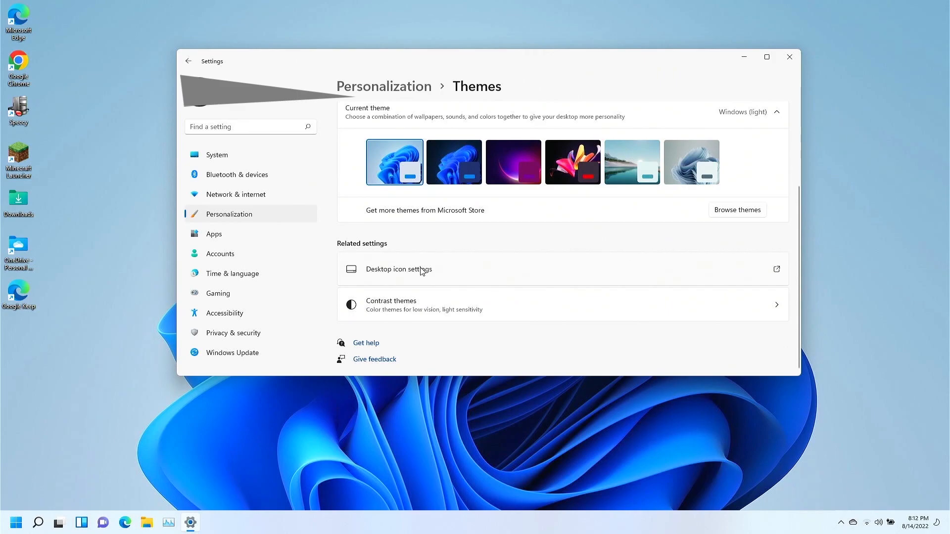
In Desktop icon settings, enable Computer, Recycle Bin, User's Files, Control Panel and Network
left_click(397, 269)
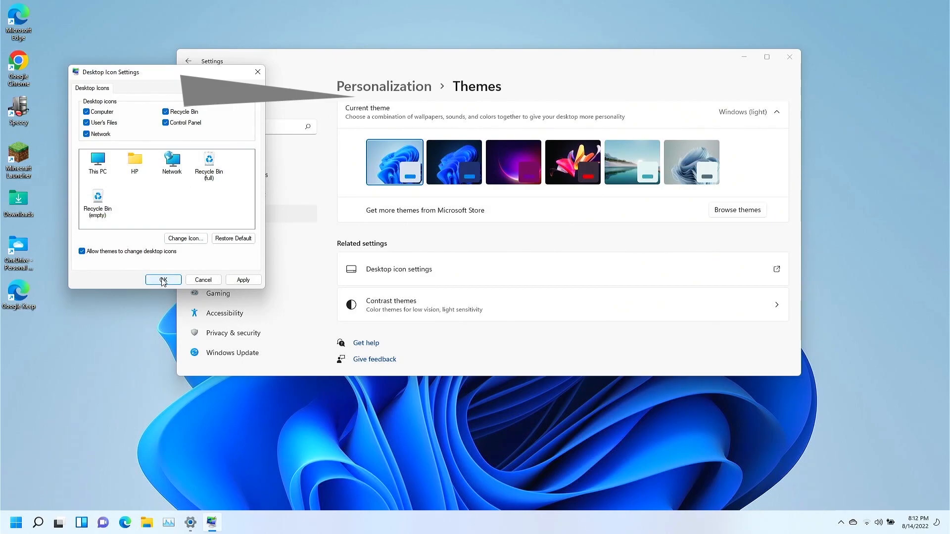
left_click(162, 279)
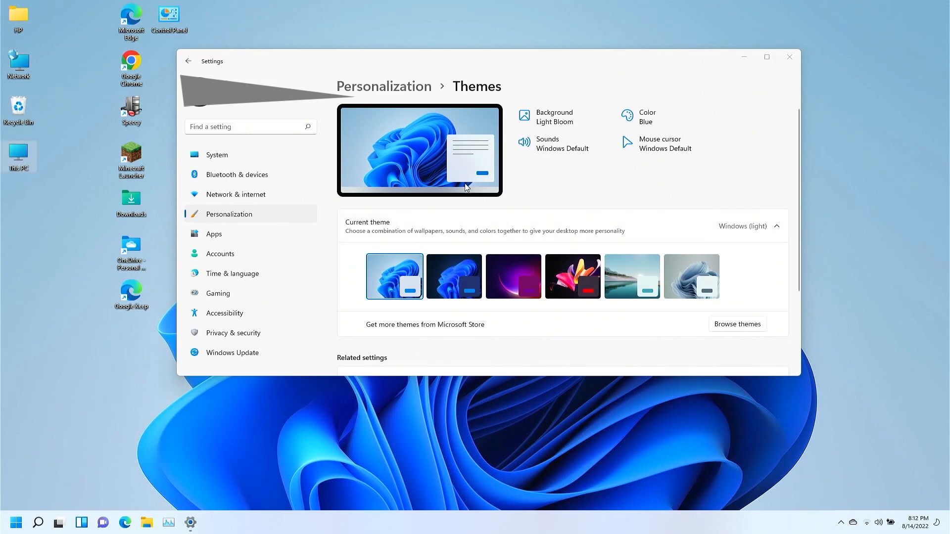
mouse_move(721, 4)
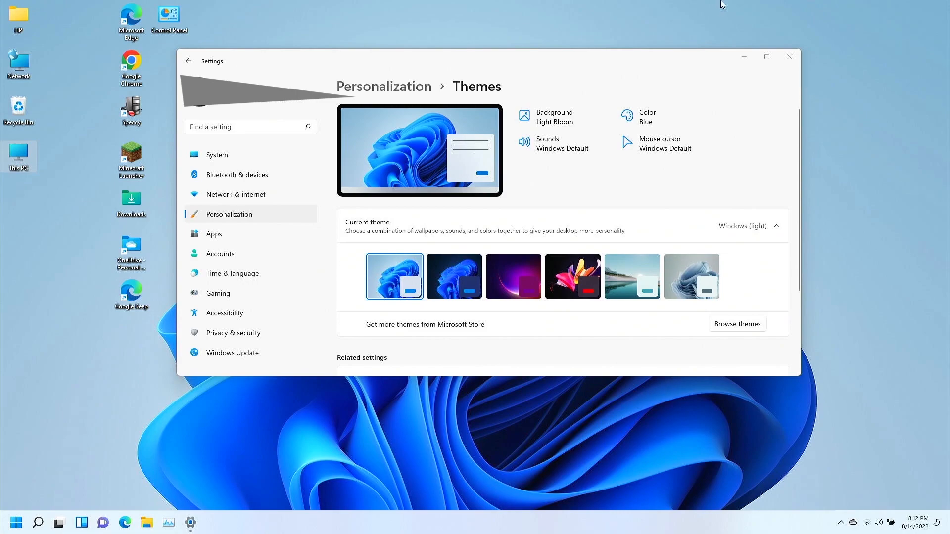
Close Settings, view This PC's Properties, then close the About window
left_click(790, 56)
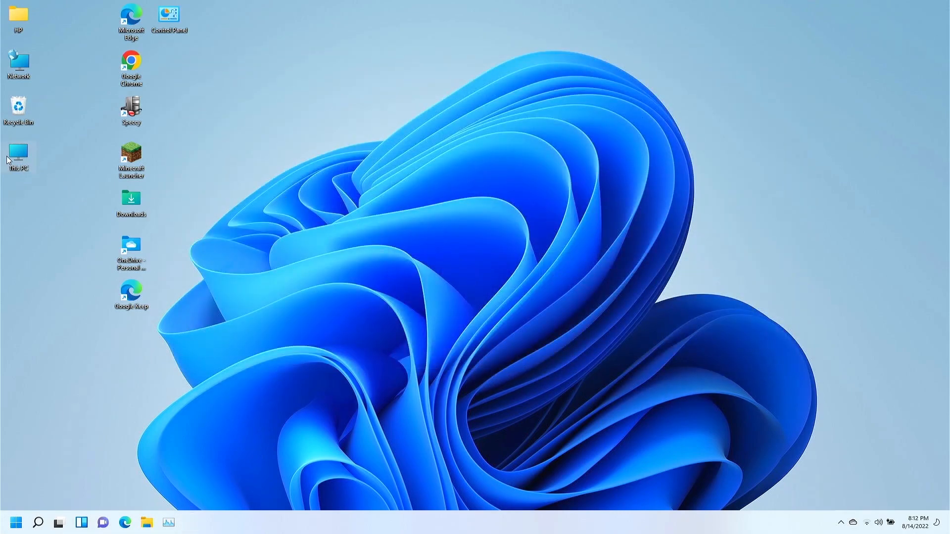
right_click(19, 154)
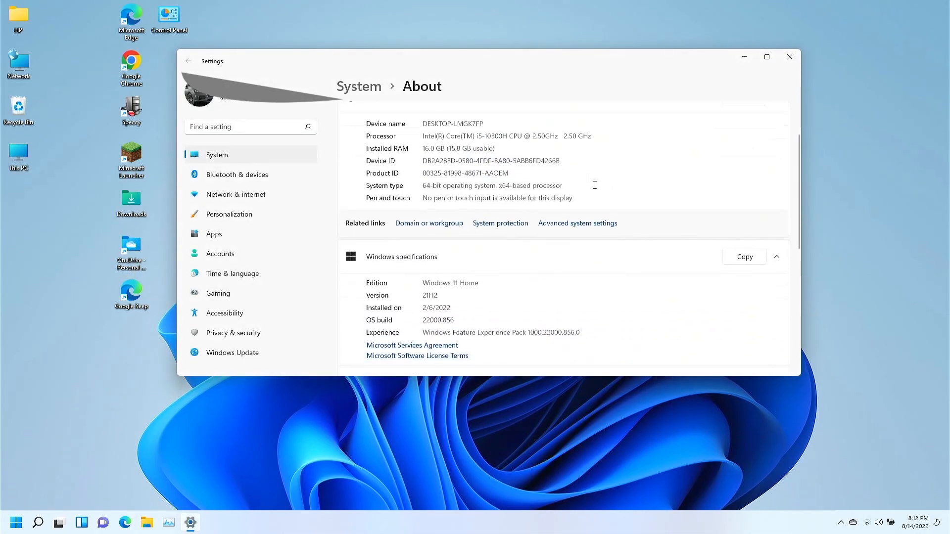
left_click(788, 57)
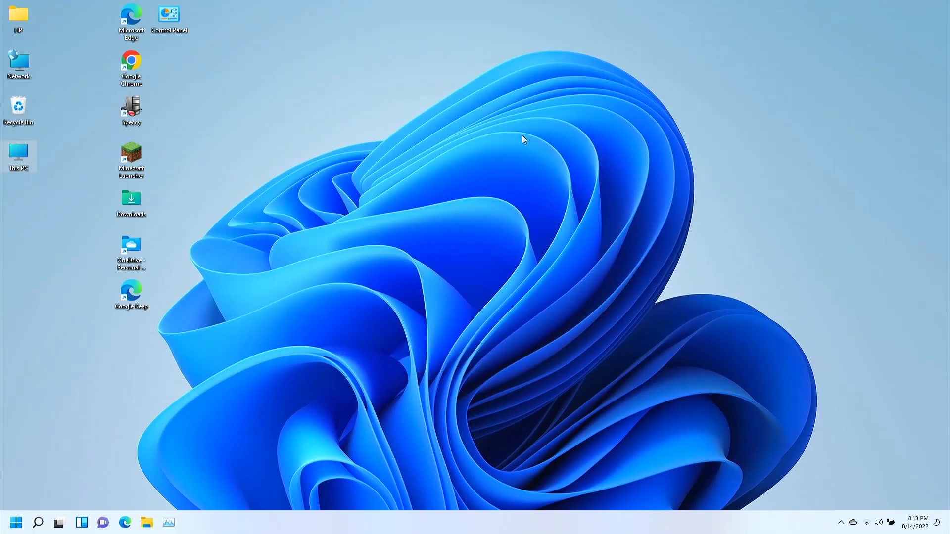
mouse_move(467, 152)
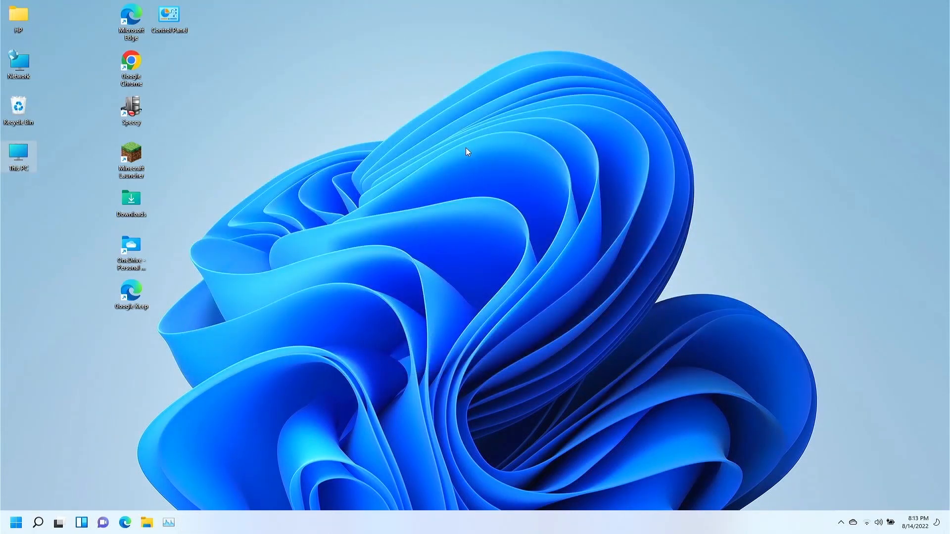
mouse_move(481, 117)
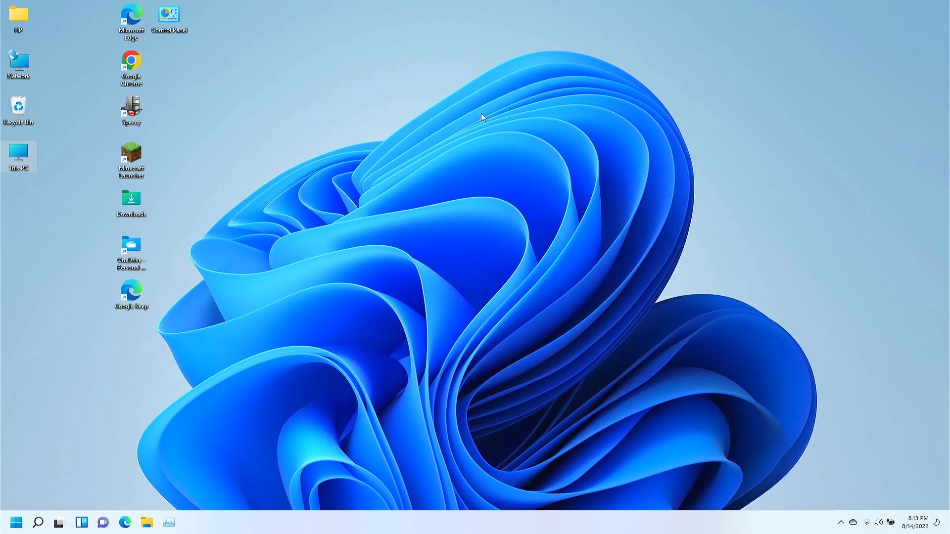
mouse_move(542, 111)
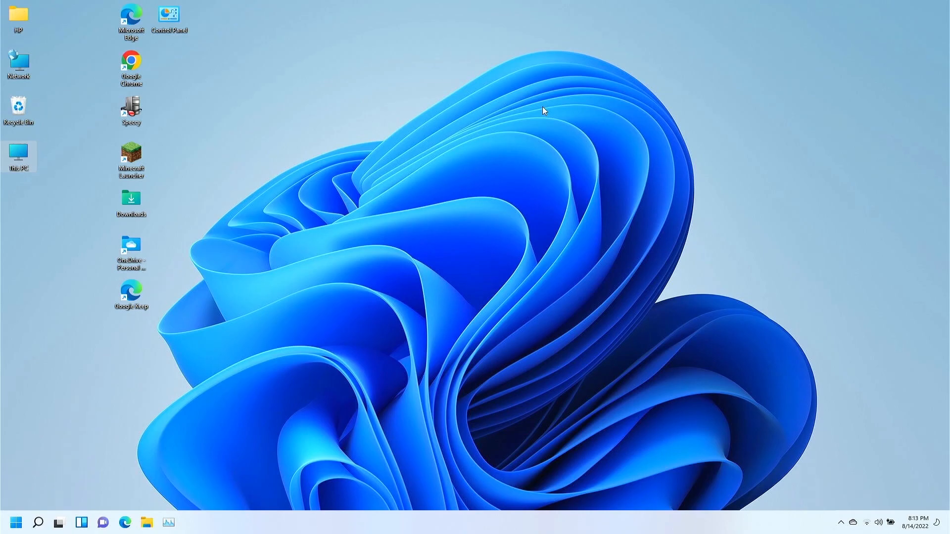
mouse_move(548, 110)
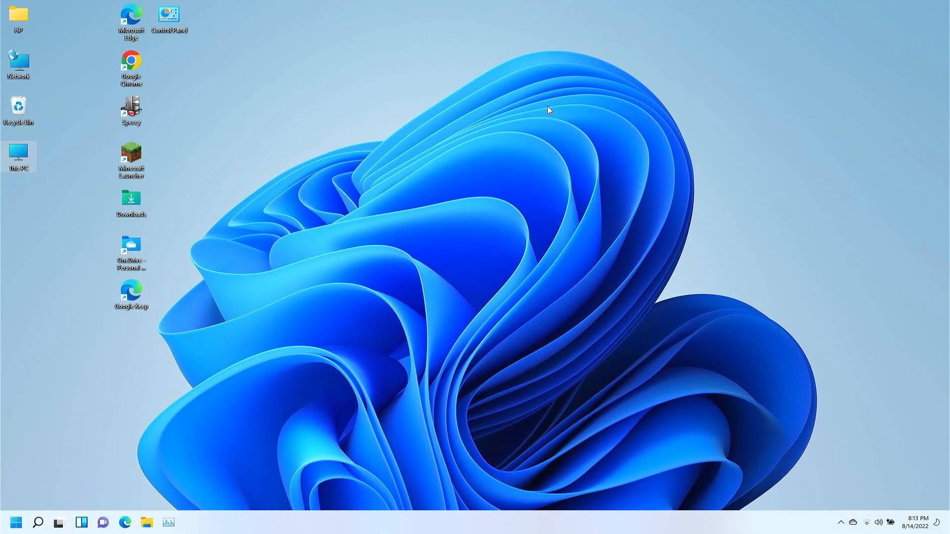